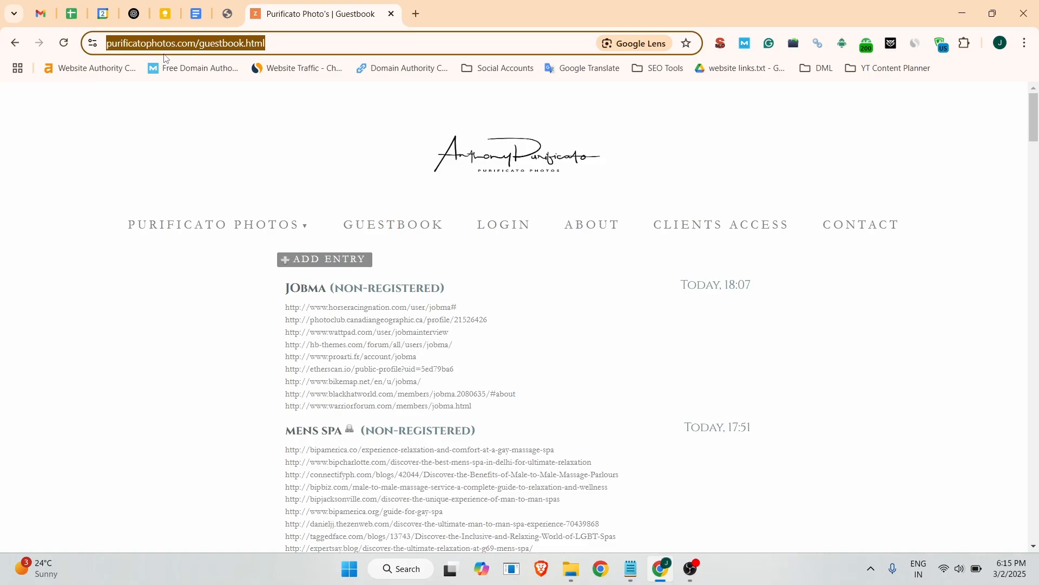
pyautogui.moveTo(269, 345)
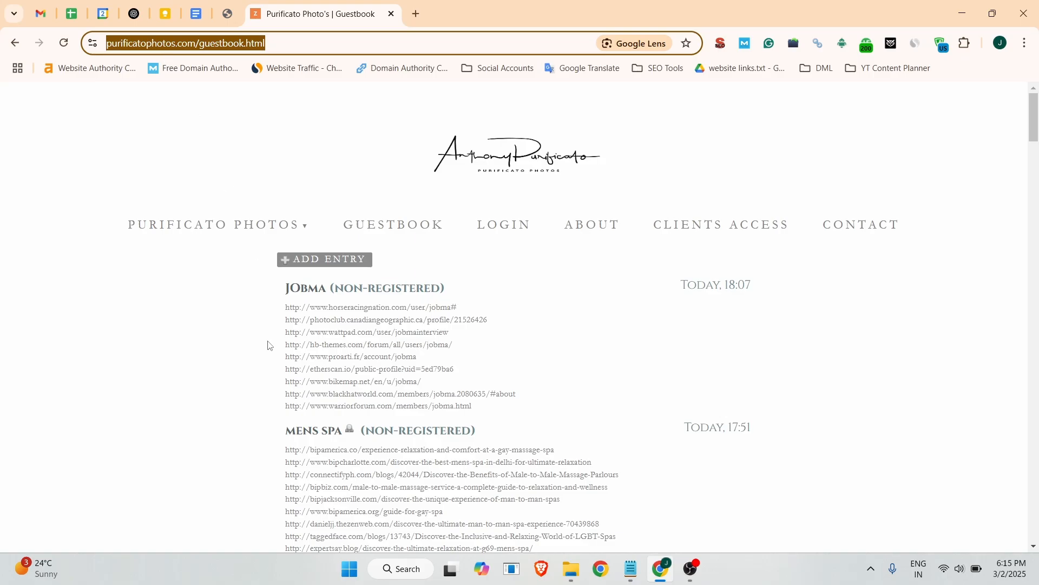
# Step: Paste the backlink list starting with the silabs profile into Notepad and switch its first links to http
pyautogui.click(71, 13)
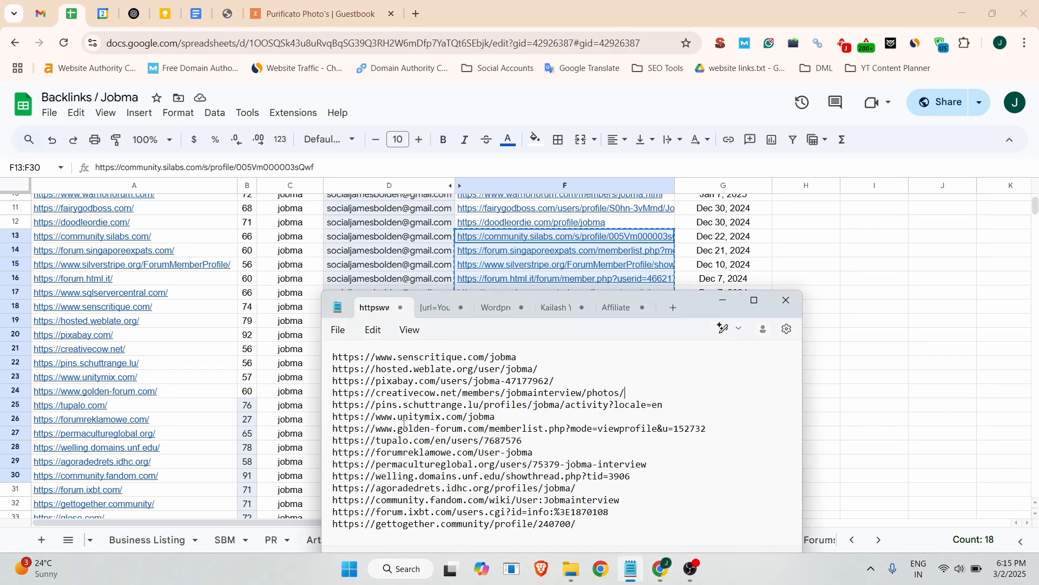
pyautogui.press('ctrl+a')
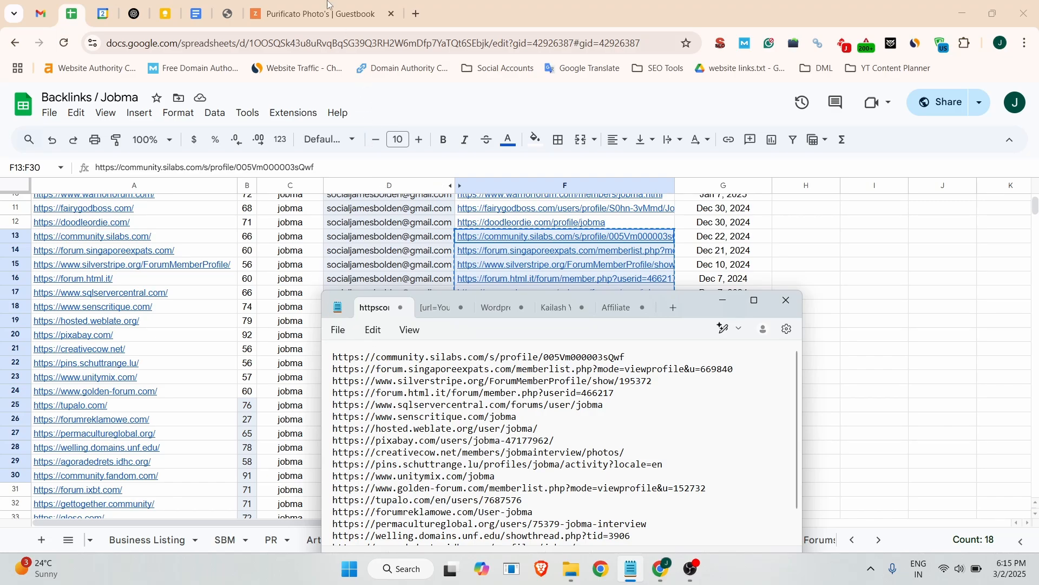
pyautogui.click(319, 14)
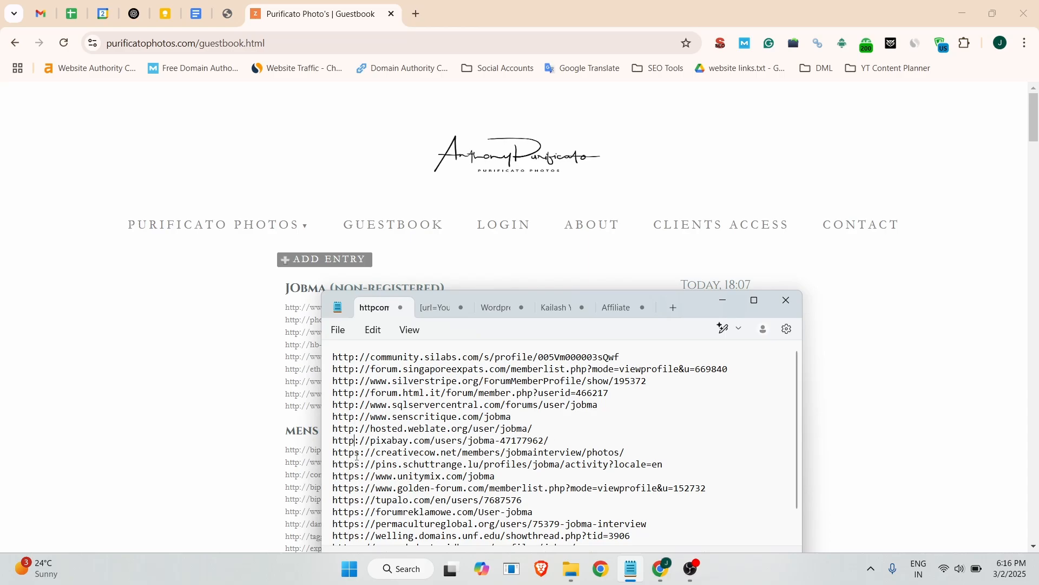
pyautogui.scroll(-3)
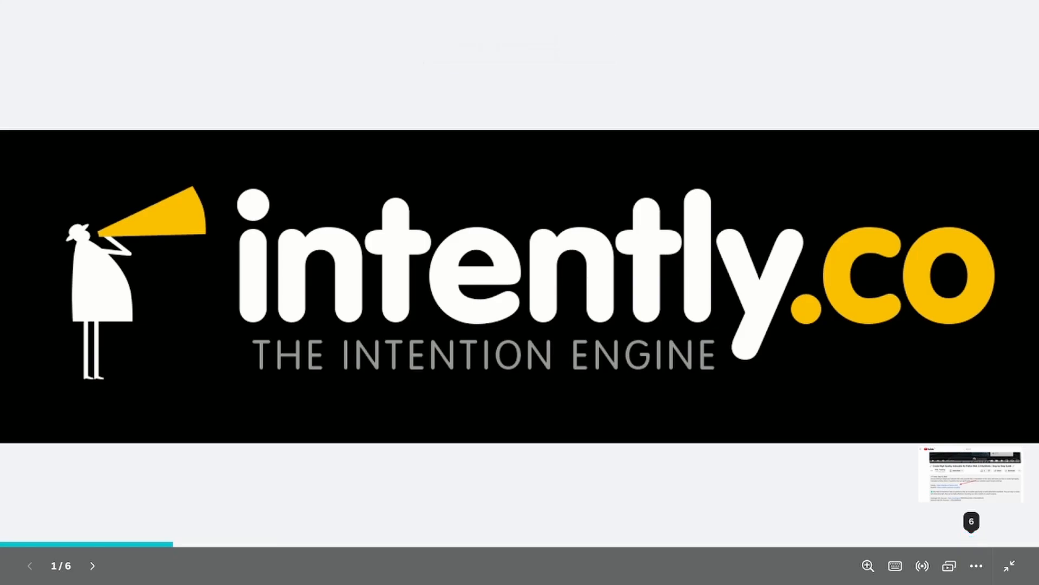
# Step: Page through the intently.co sponsor slides up to the agency subscription offer
pyautogui.click(95, 565)
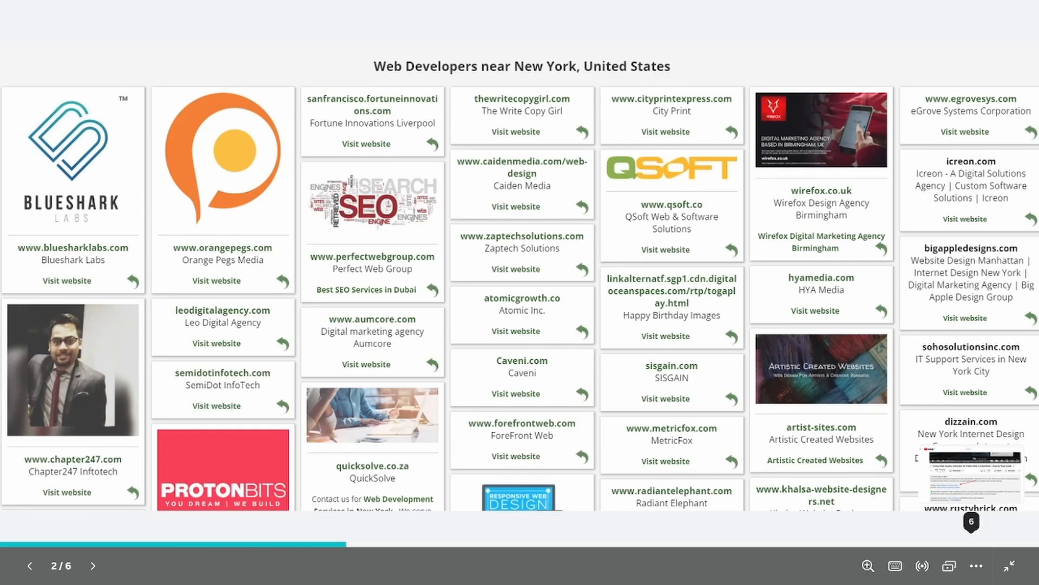
pyautogui.click(95, 565)
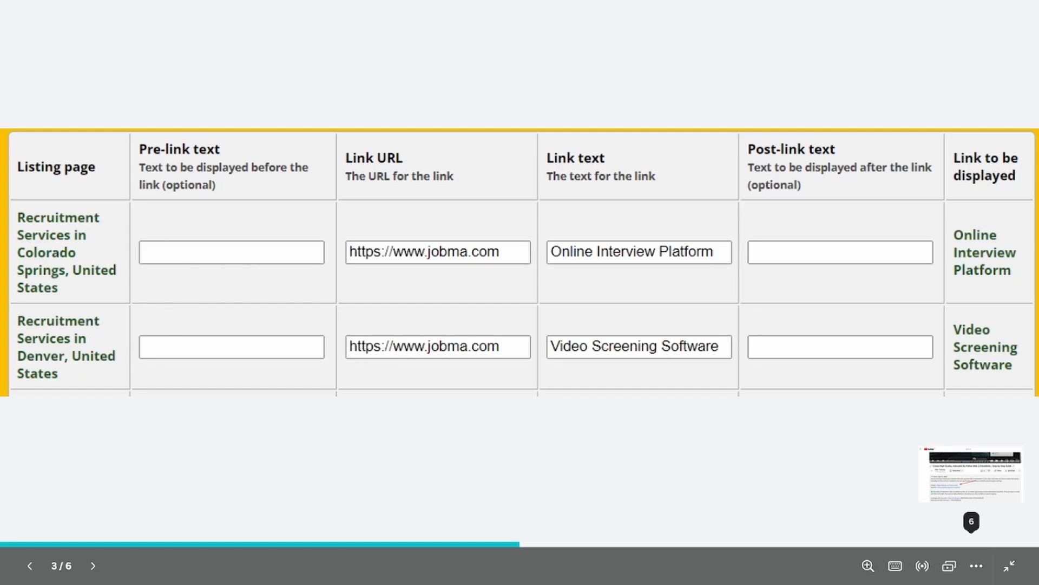
pyautogui.click(94, 581)
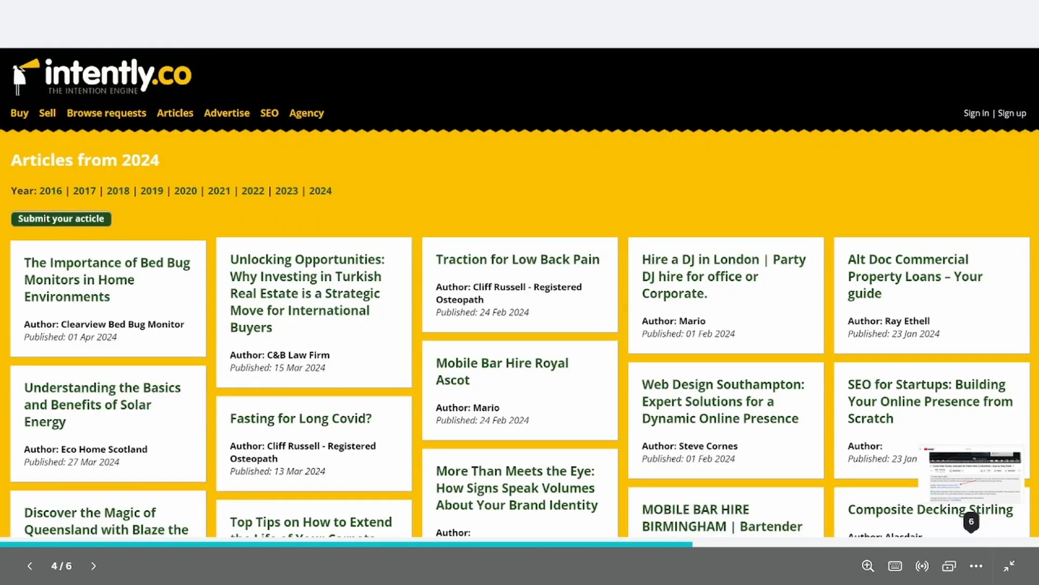
pyautogui.click(93, 565)
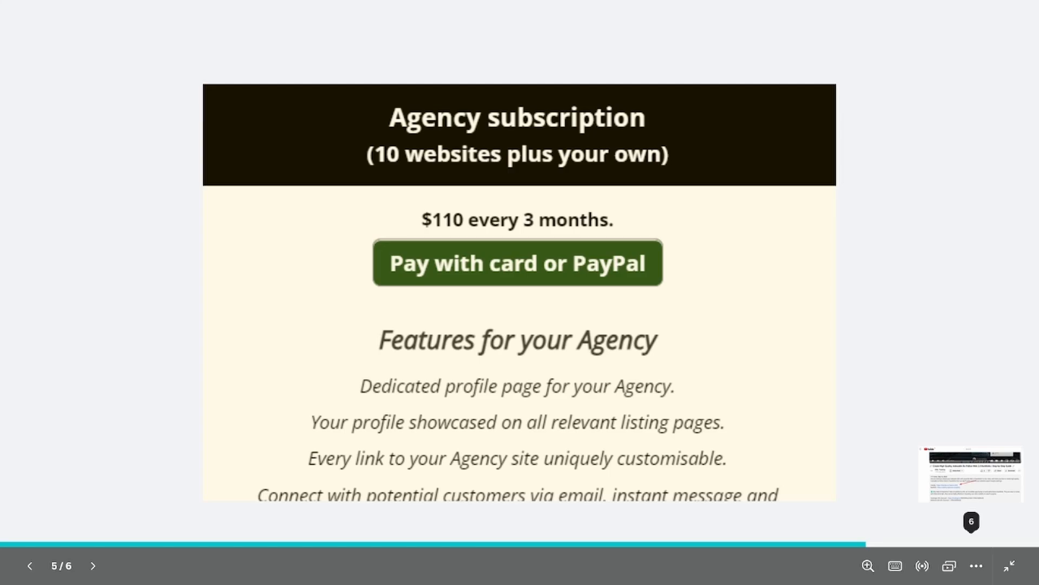
pyautogui.click(94, 565)
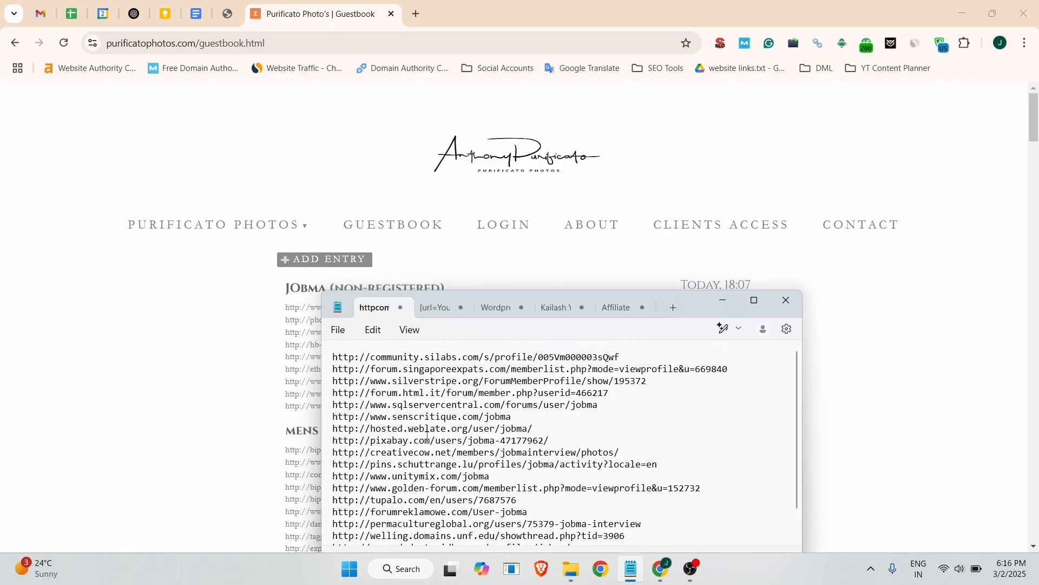
# Step: Start a new guestbook entry and fill the Name field with Jobma
pyautogui.scroll(-3)
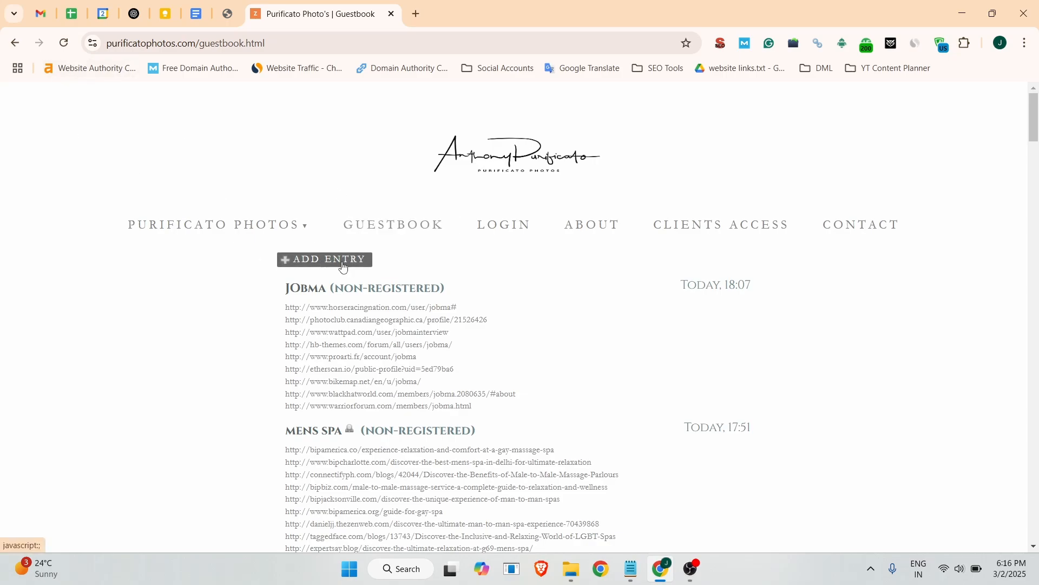
pyautogui.click(325, 260)
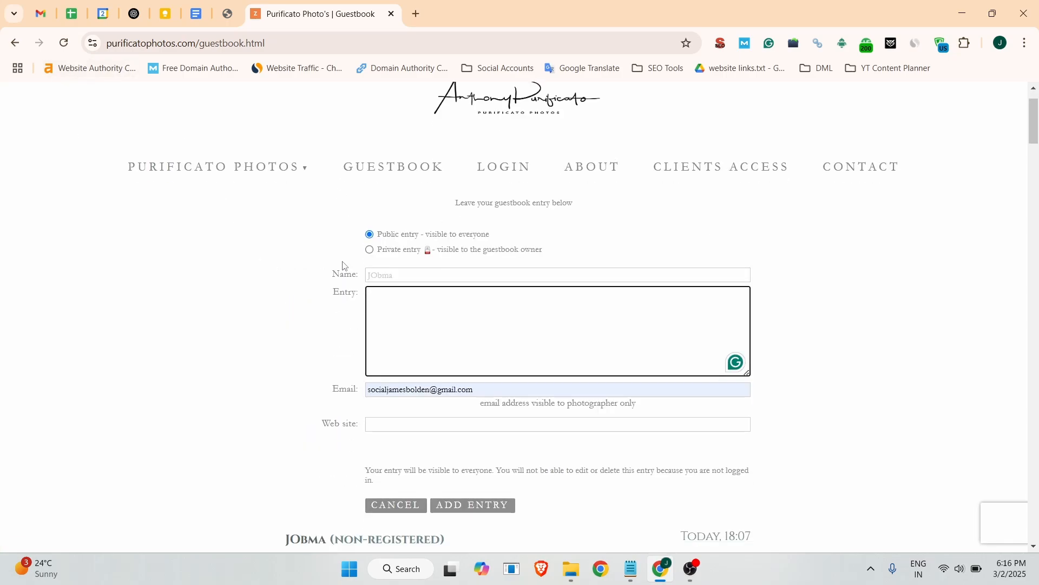
pyautogui.click(556, 275)
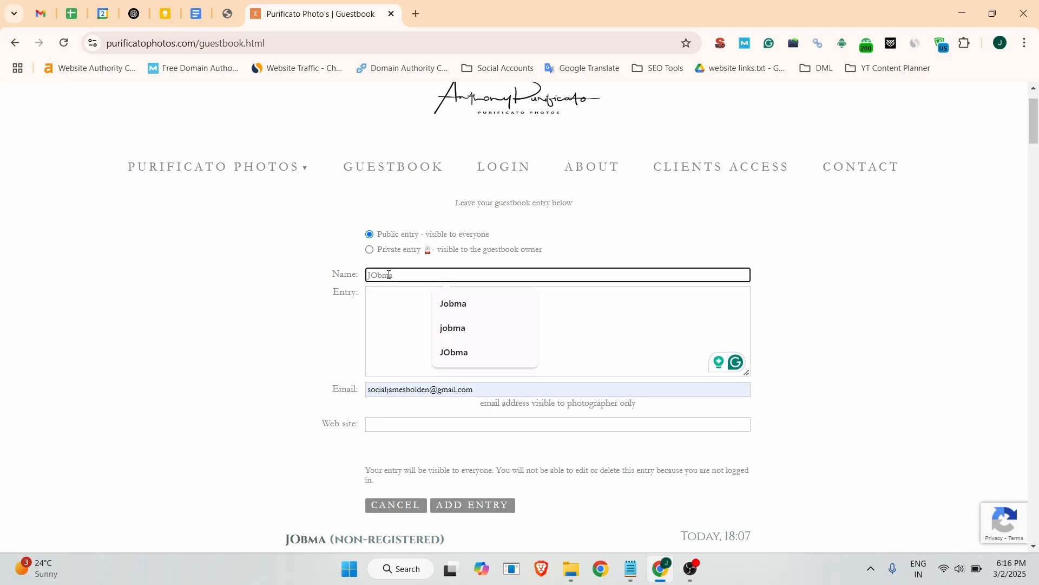
pyautogui.scroll(-3)
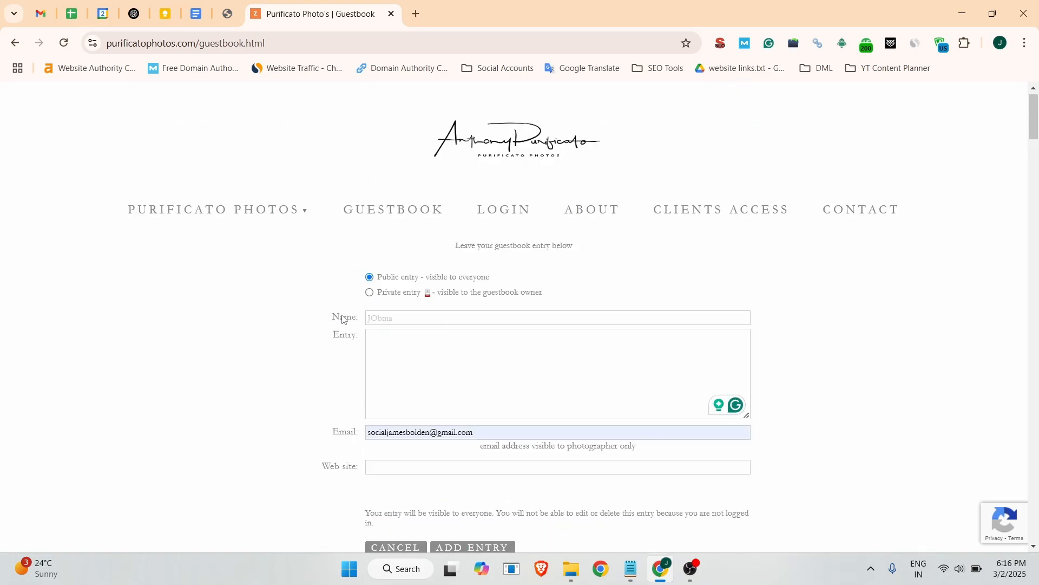
pyautogui.click(557, 317)
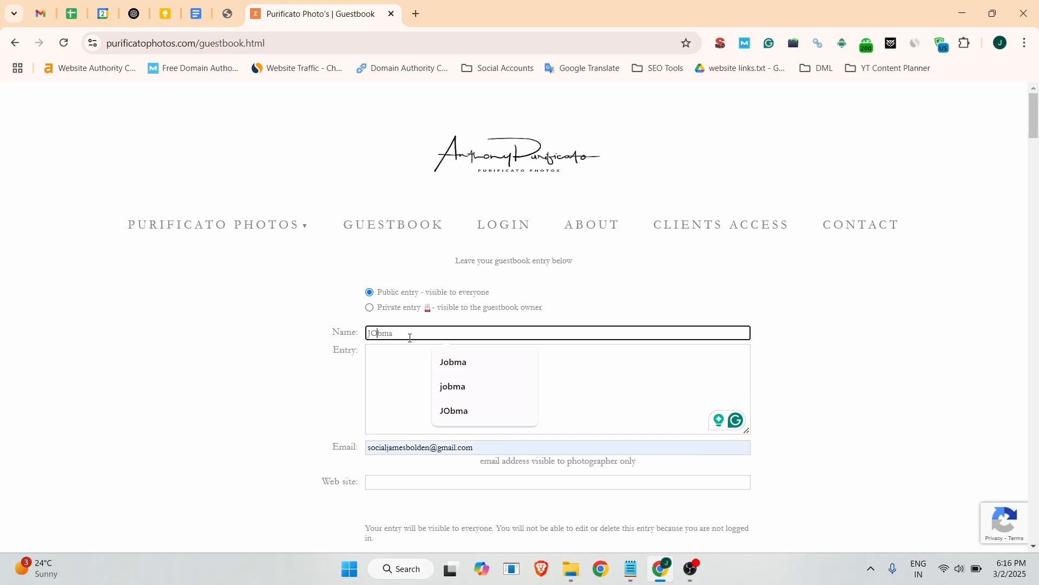
pyautogui.click(452, 361)
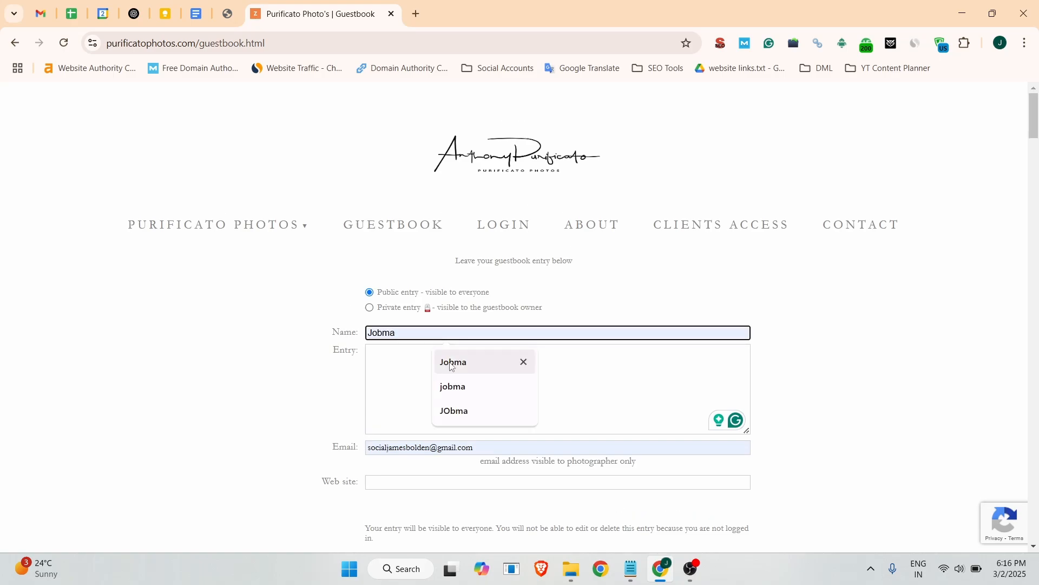
pyautogui.click(556, 388)
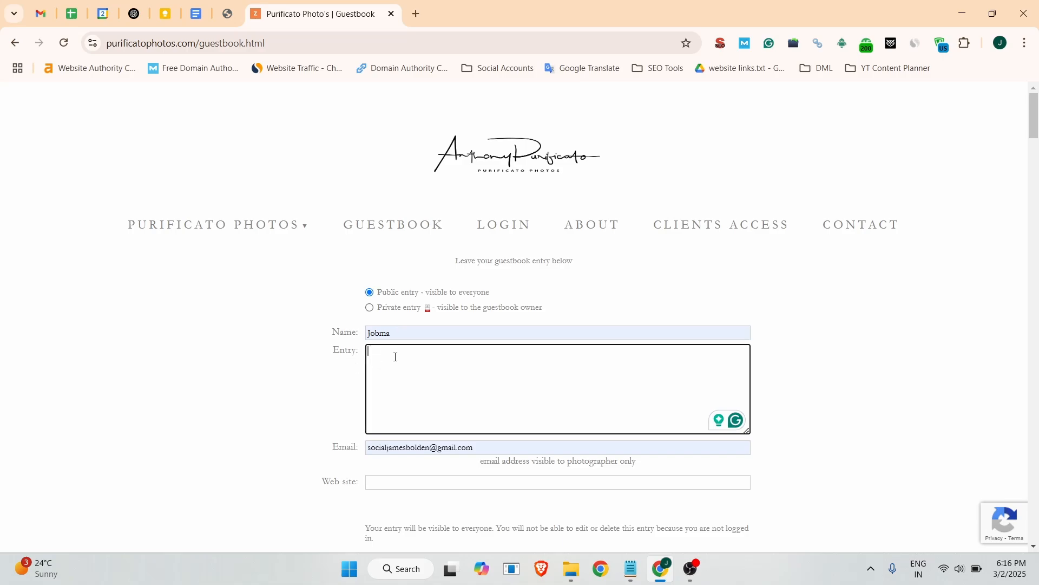
# Step: Paste the http backlinks, starting with the golden-forum profile, into Entry and submit it
pyautogui.write('http://www.golden-forum.com/memberlist.php?mode=viewprofile&u=152732')
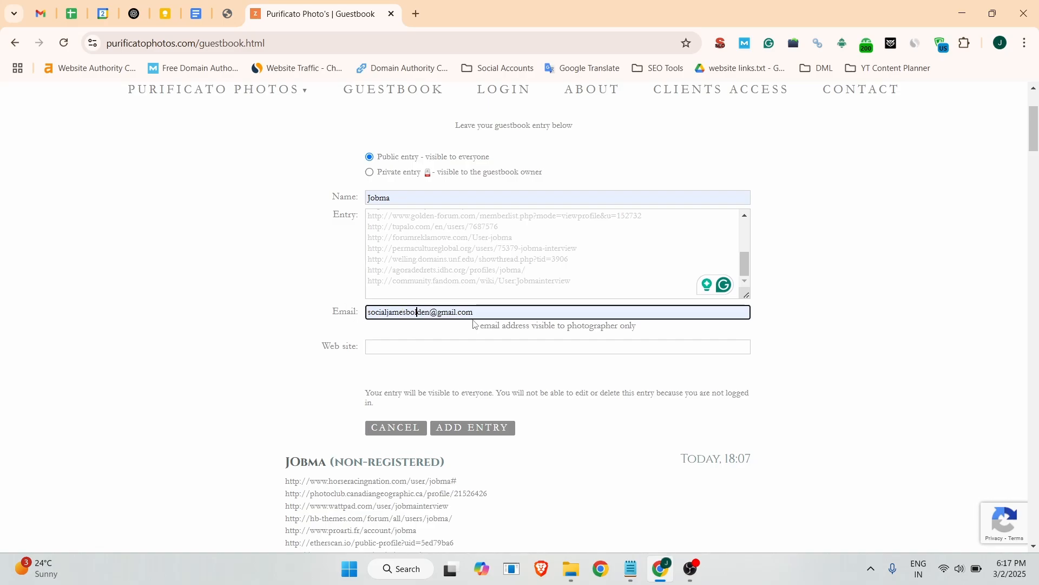
pyautogui.click(472, 428)
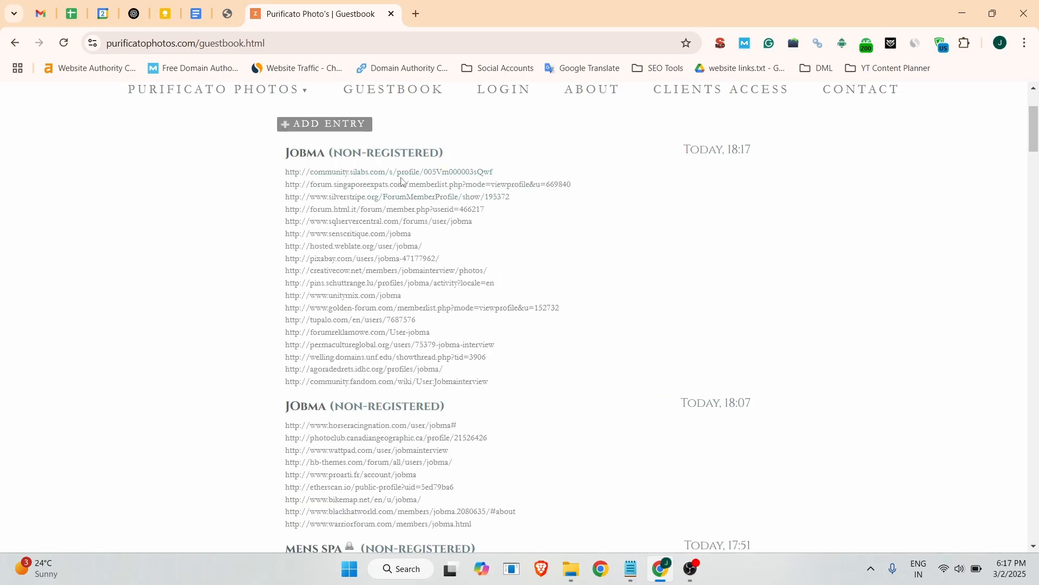
# Step: View the guestbook in an incognito window, confirming the Jobma entry and its first backlink
pyautogui.click(186, 43)
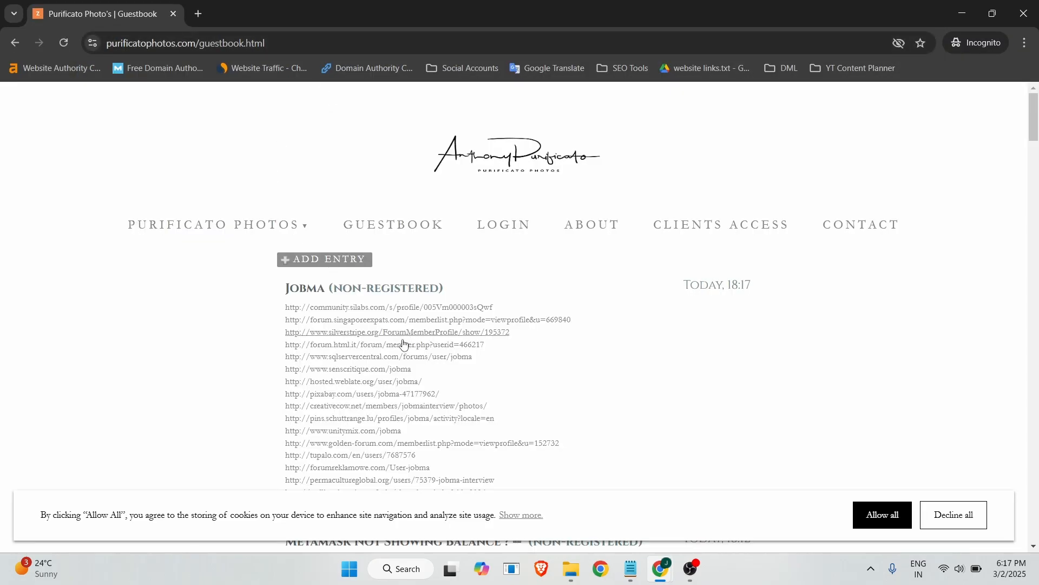
pyautogui.moveTo(292, 306)
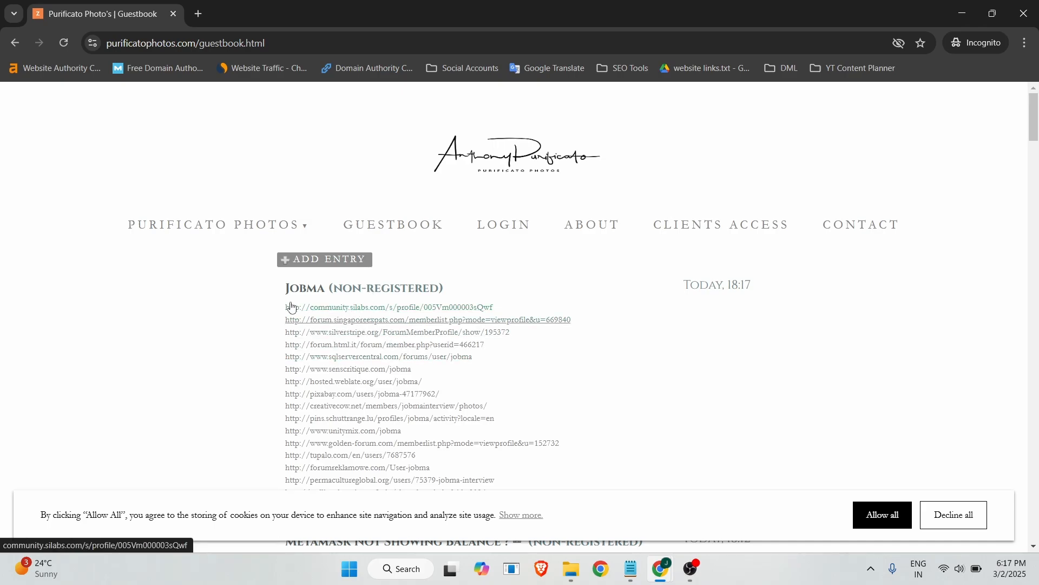
pyautogui.doubleClick(304, 288)
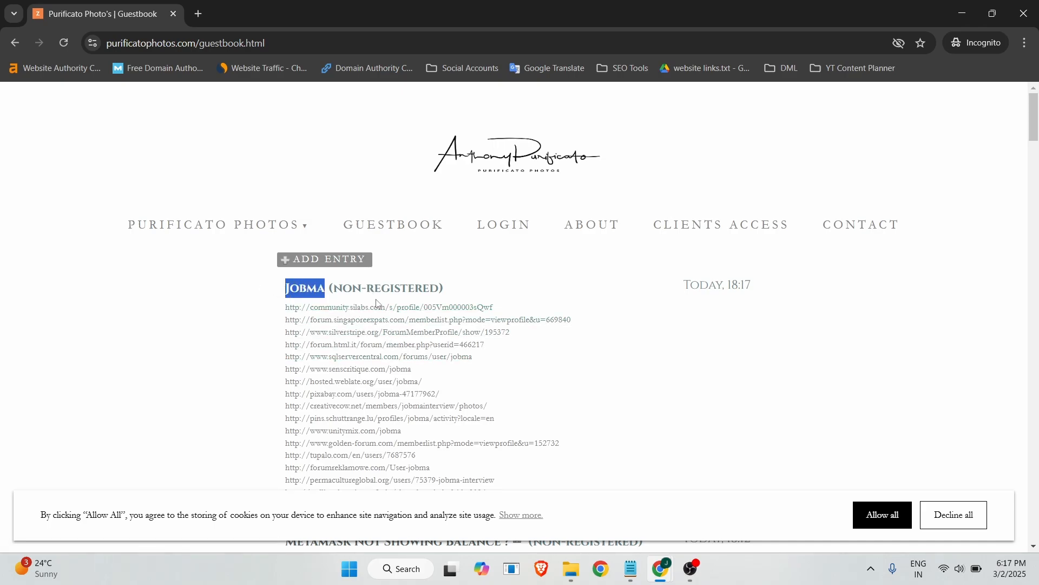
pyautogui.rightClick(345, 308)
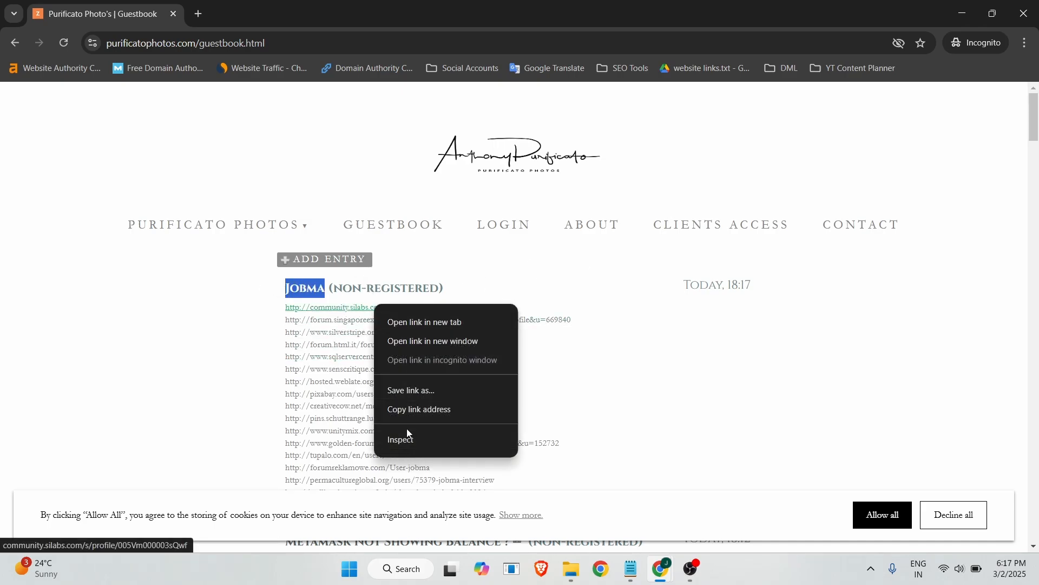
pyautogui.click(400, 439)
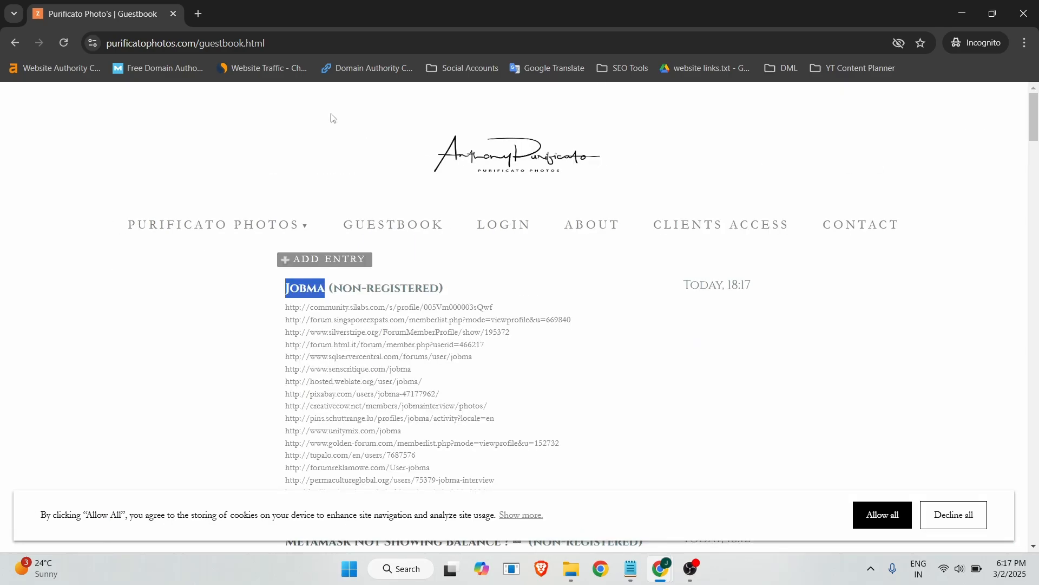
pyautogui.click(163, 44)
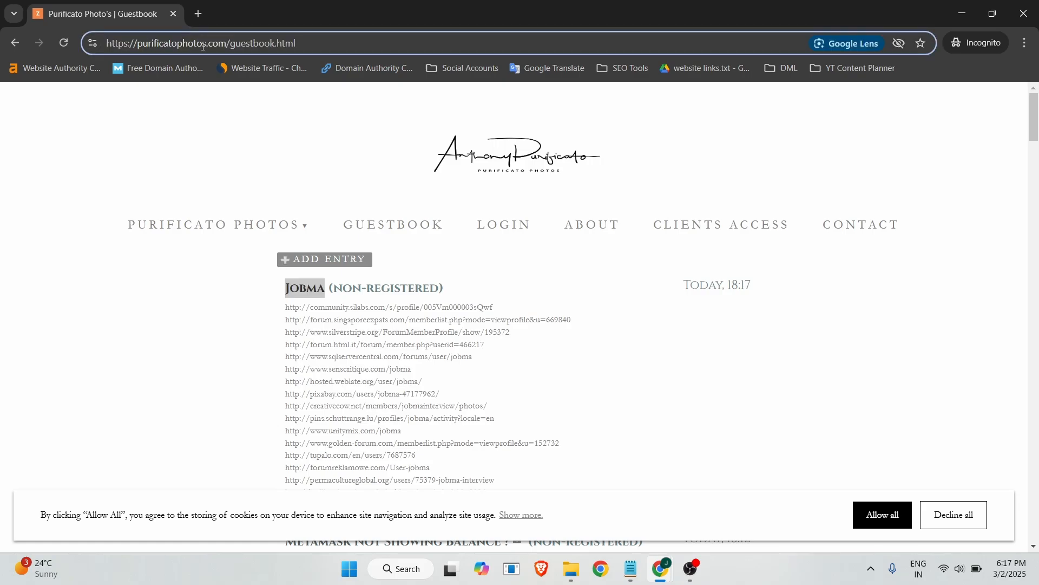
# Step: Run a Google site: search for the guestbook page and return to the guestbook
pyautogui.write('site:')
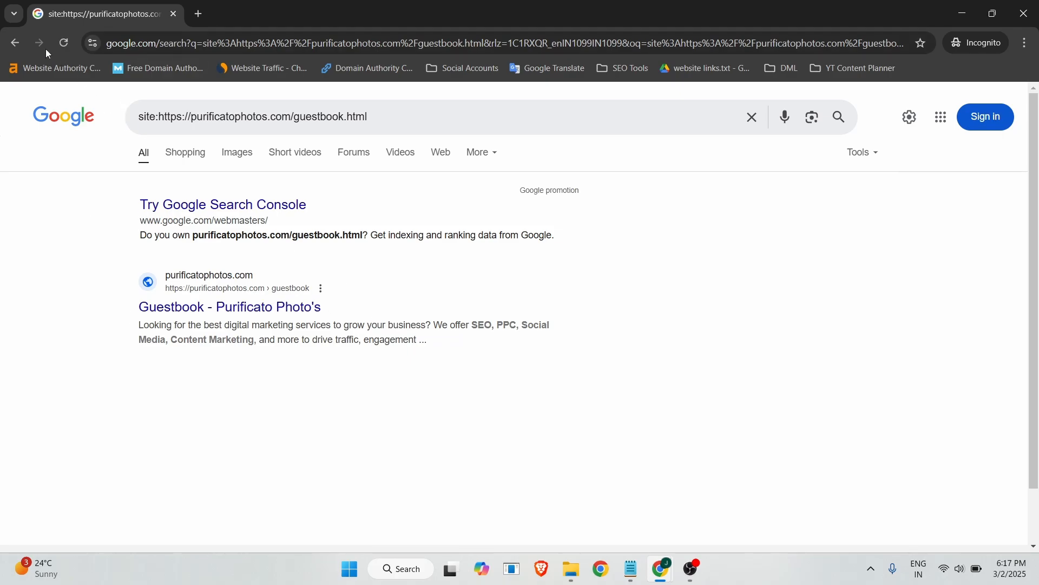
pyautogui.click(230, 307)
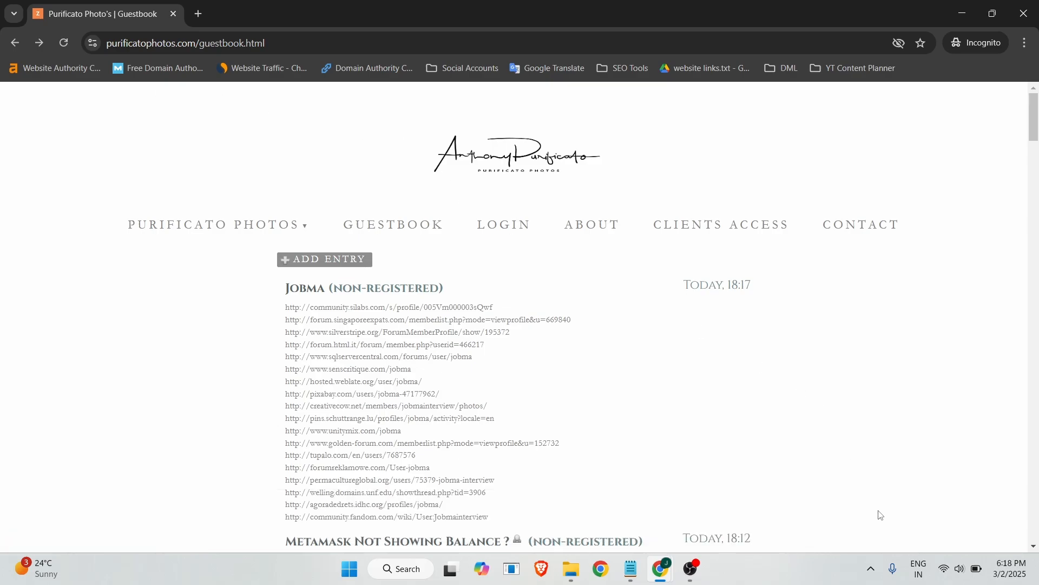
pyautogui.moveTo(216, 225)
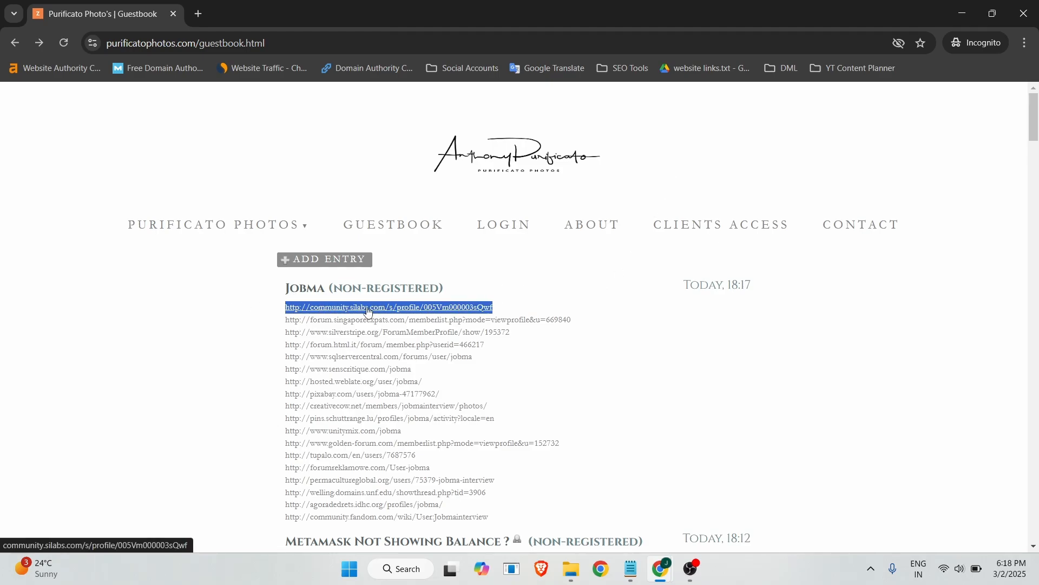
pyautogui.moveTo(241, 301)
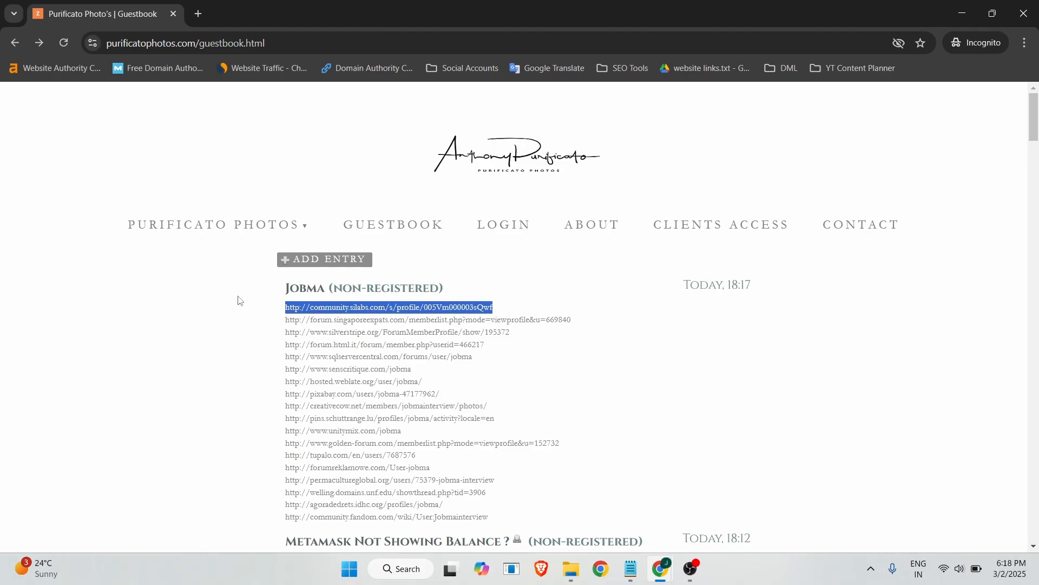